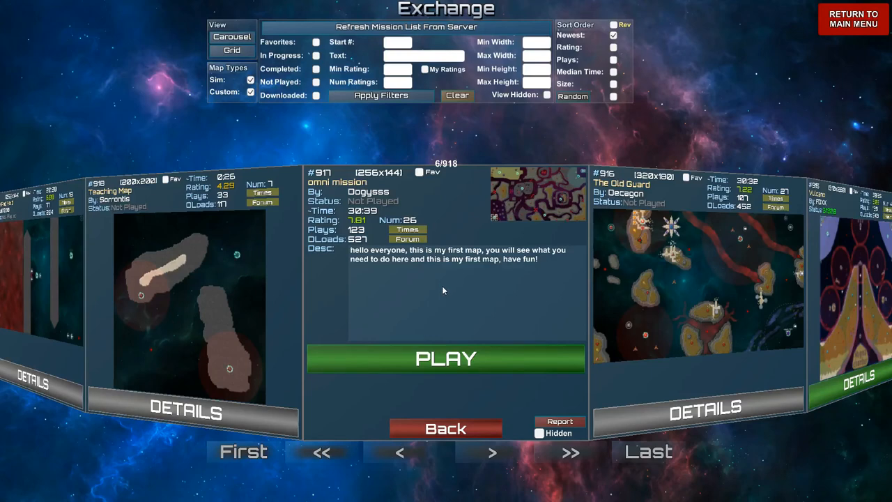
mouse_move(443, 292)
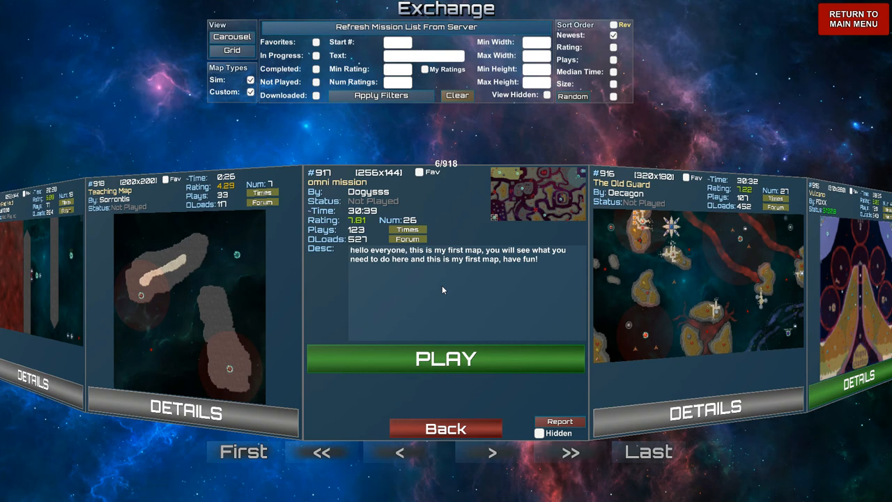
mouse_move(373, 231)
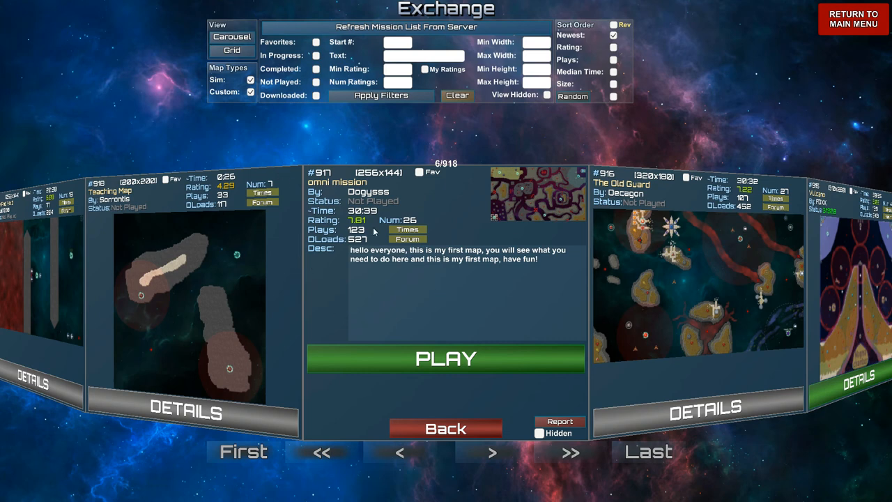
mouse_move(368, 232)
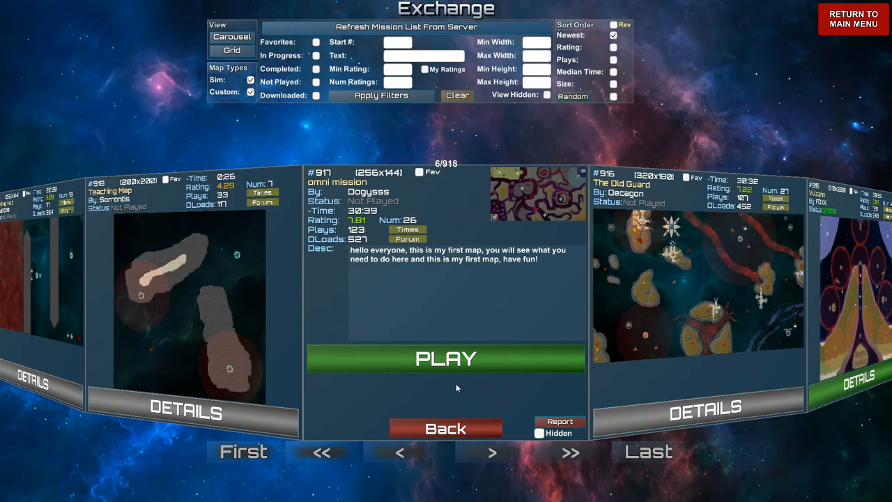
Step: Bring up the omni mission's pre-launch briefing with objective, fleet options and online times
left_click(446, 359)
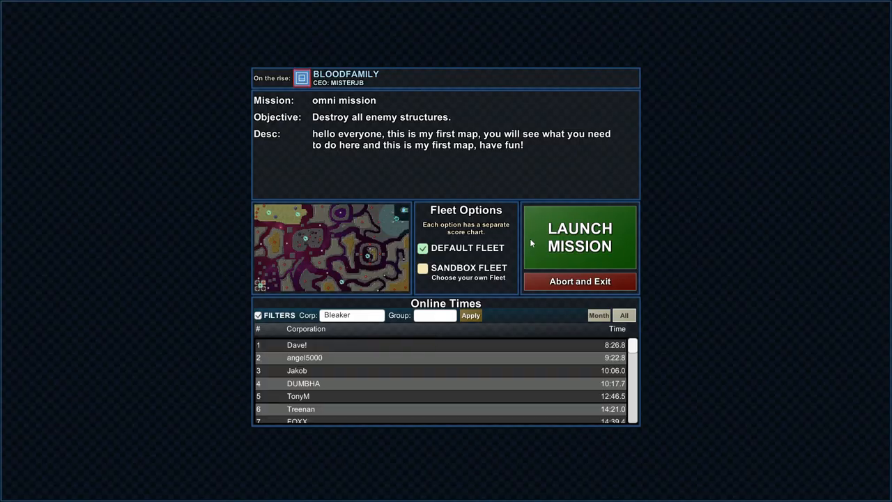
mouse_move(357, 175)
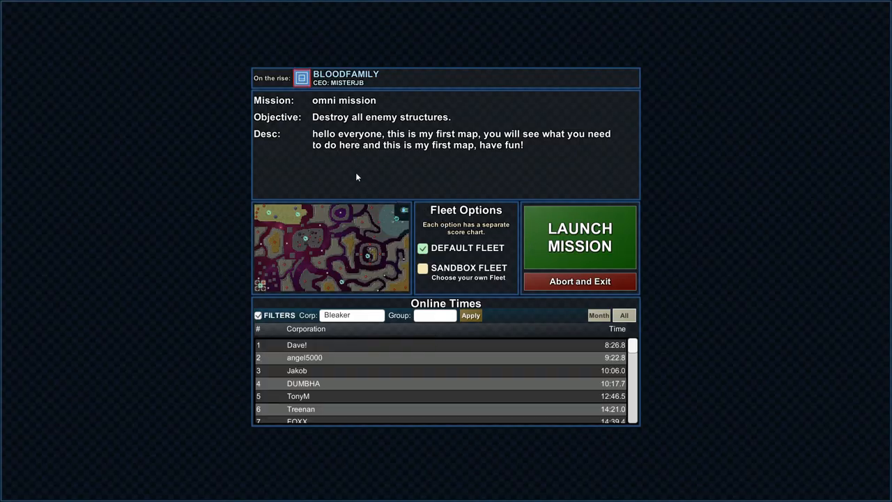
mouse_move(398, 201)
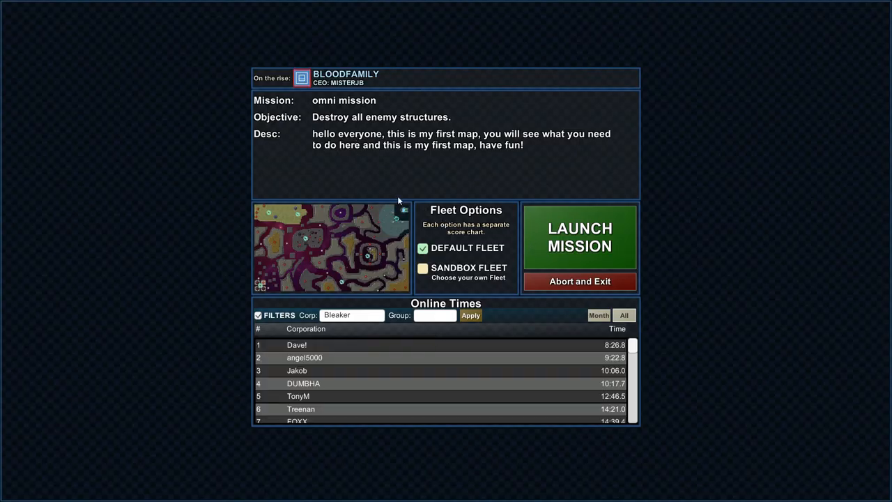
Step: Launch omni mission with the default fleet and click through CEO Ticon's reactor-and-gun briefing to DONE
left_click(579, 237)
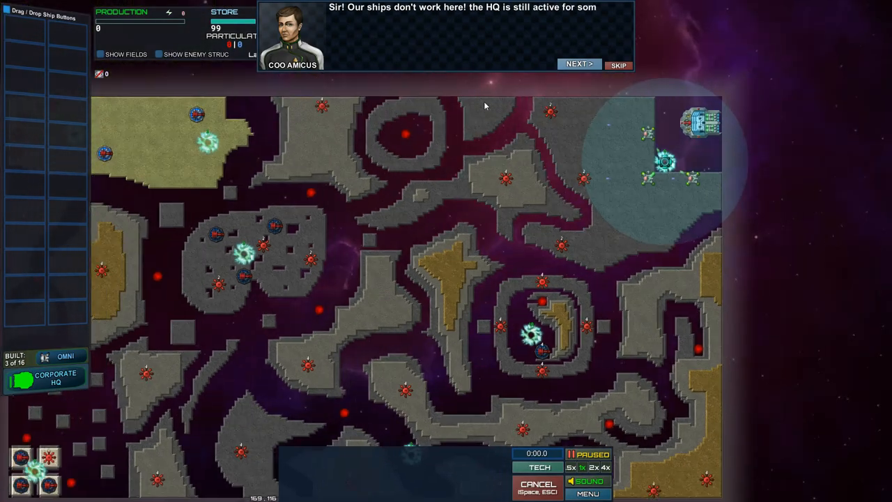
left_click(578, 64)
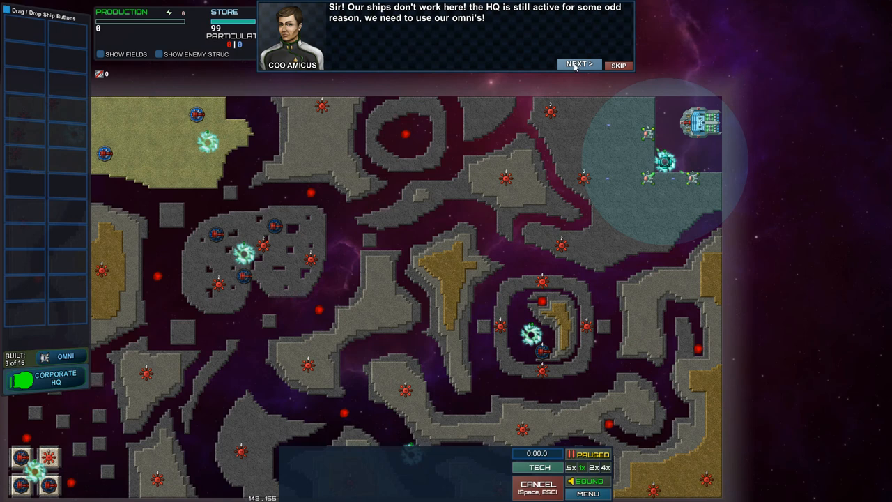
left_click(579, 64)
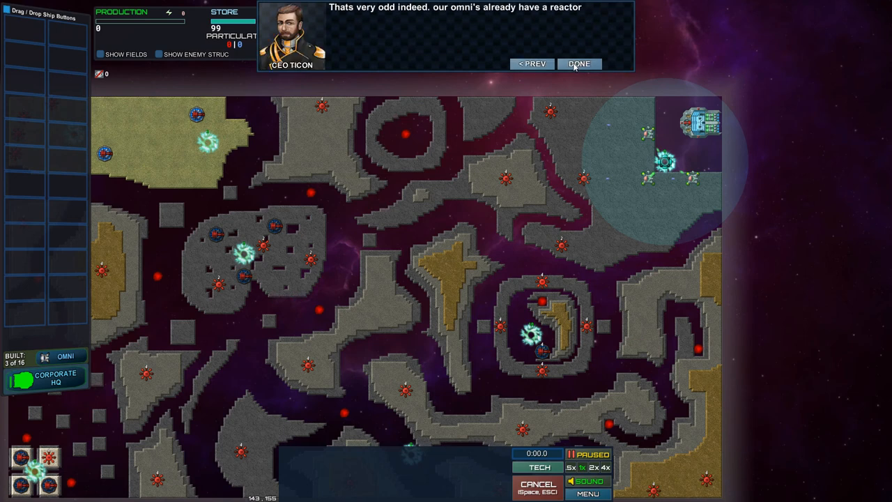
left_click(580, 64)
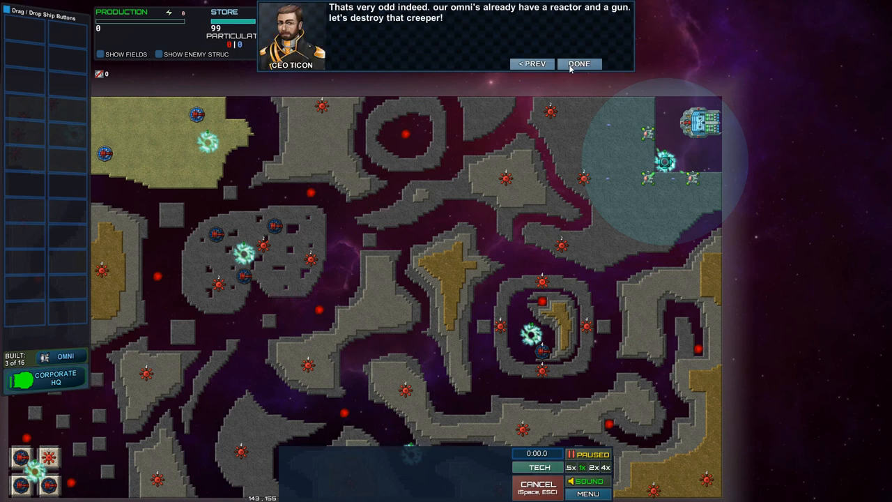
left_click(579, 64)
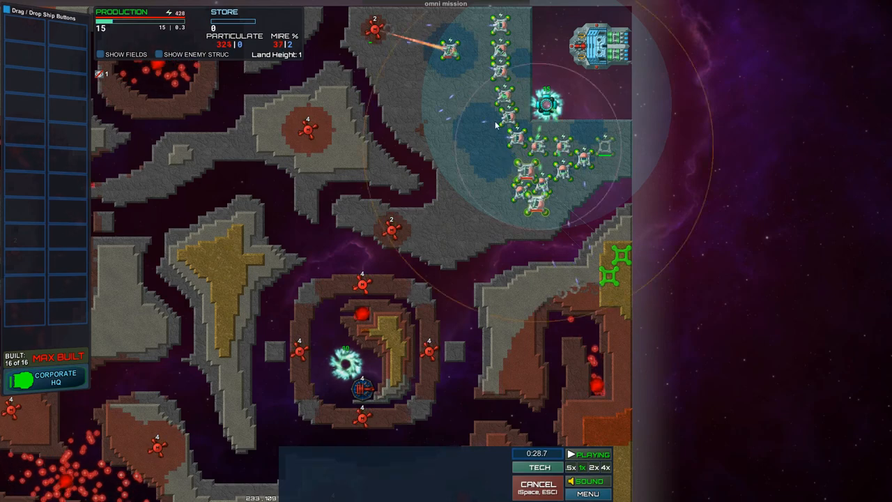
Step: Send the omni fleet out of the HQ corner toward the creeper
left_click(519, 289)
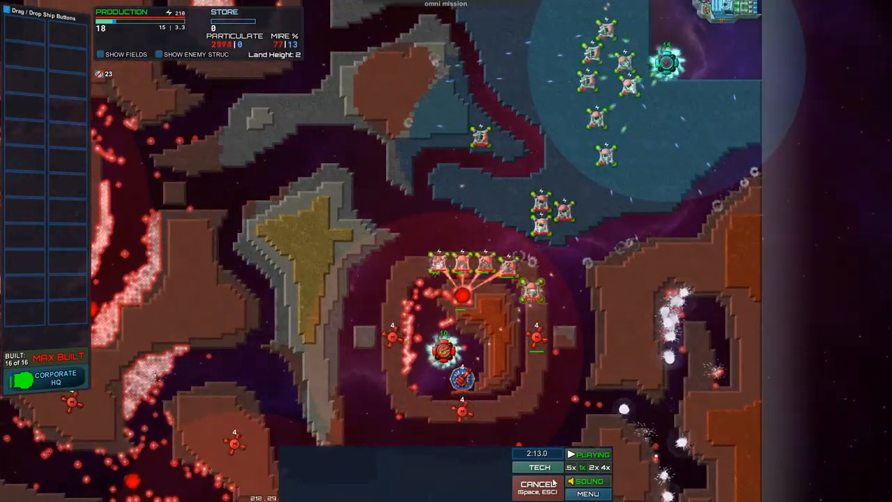
Step: Review the released tech upgrades — land production increase, omni reactors, omni cannons — and close the panel
left_click(537, 467)
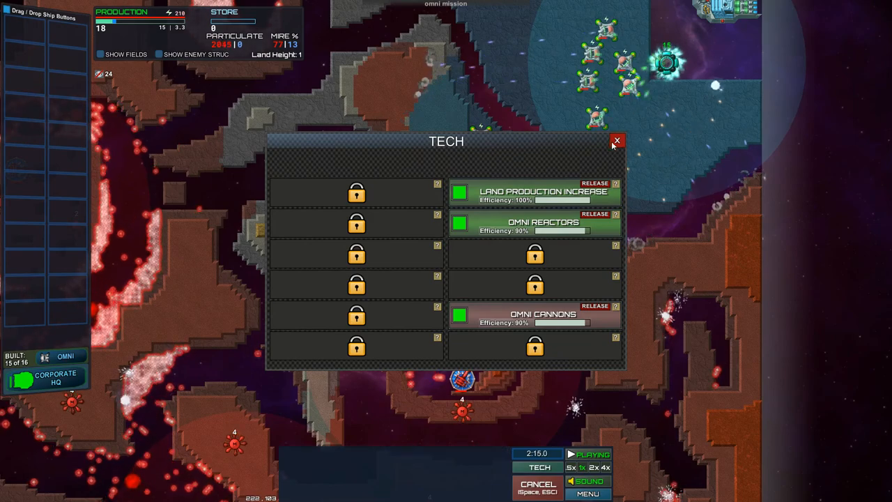
left_click(616, 140)
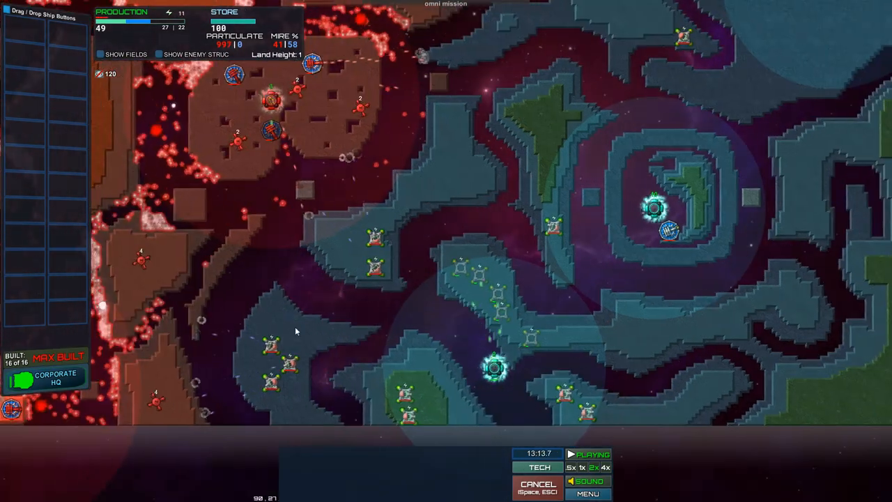
Step: Order the fleet west to the edge of the upper-left red enemy mire
left_click(341, 251)
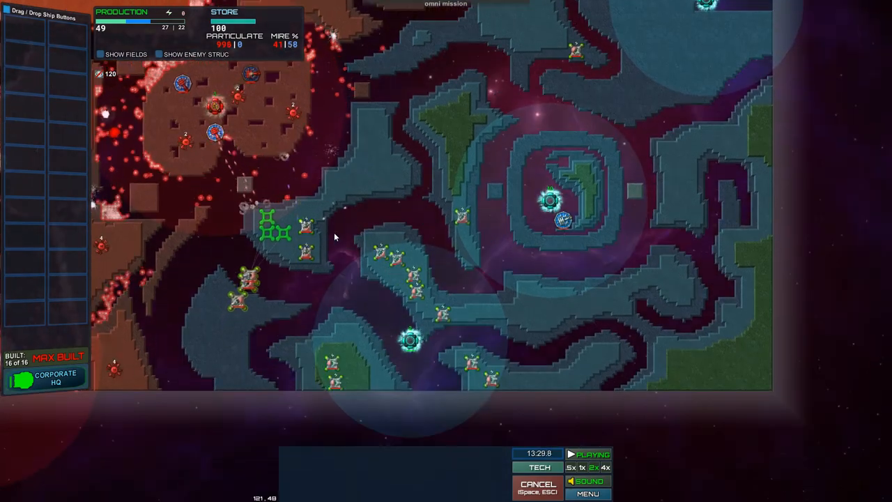
Step: Shift the view to the enemy landmass and send the ships against its red structures
left_click_drag(334, 237, 499, 407)
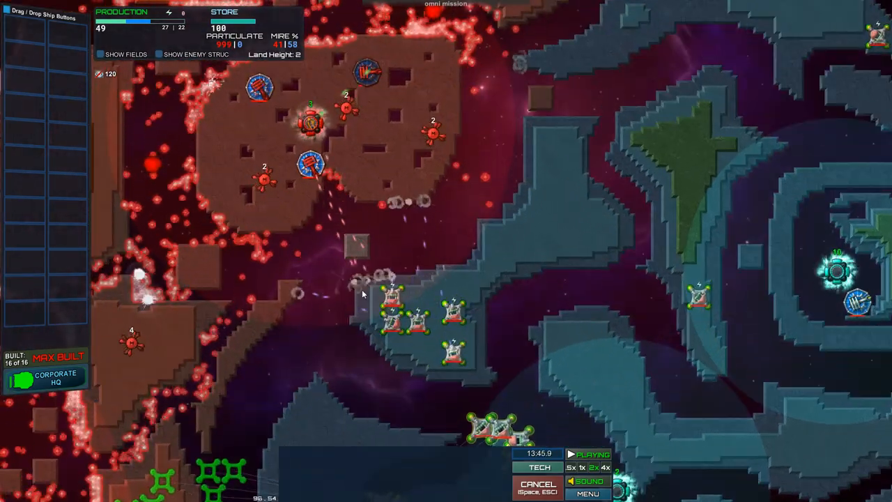
left_click(357, 248)
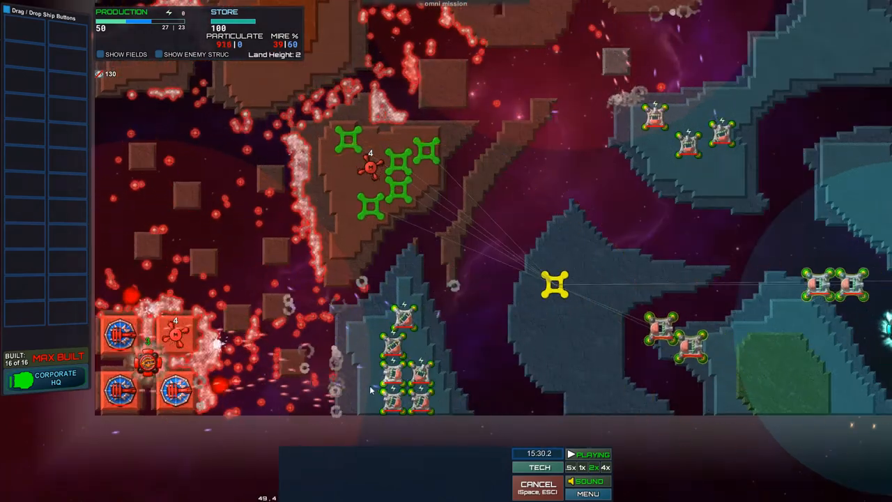
Step: Send the ships deeper into the red enemy zone to clear mire from its landmass
left_click(369, 348)
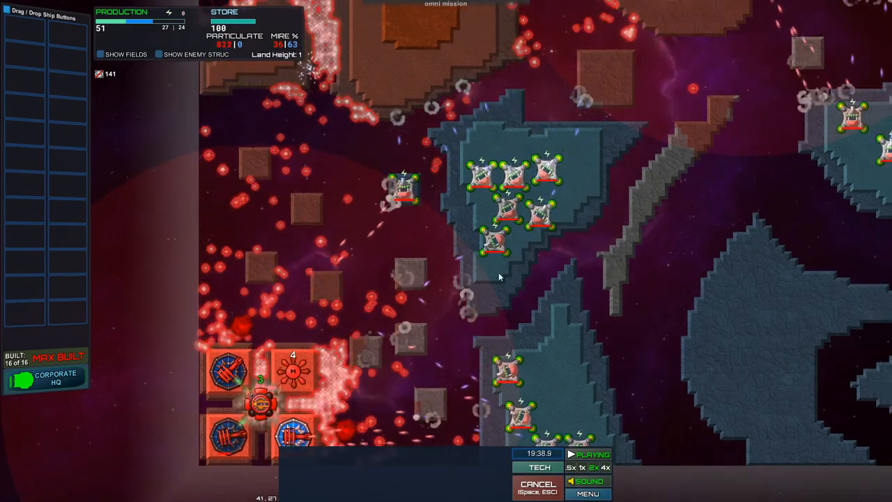
left_click(410, 265)
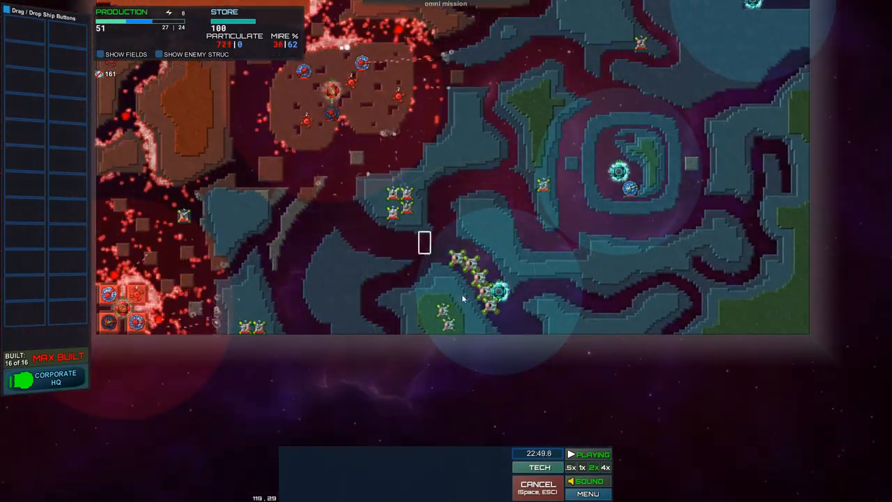
Step: Move the ship groups toward the enemy emitters in the upper left
left_click(242, 222)
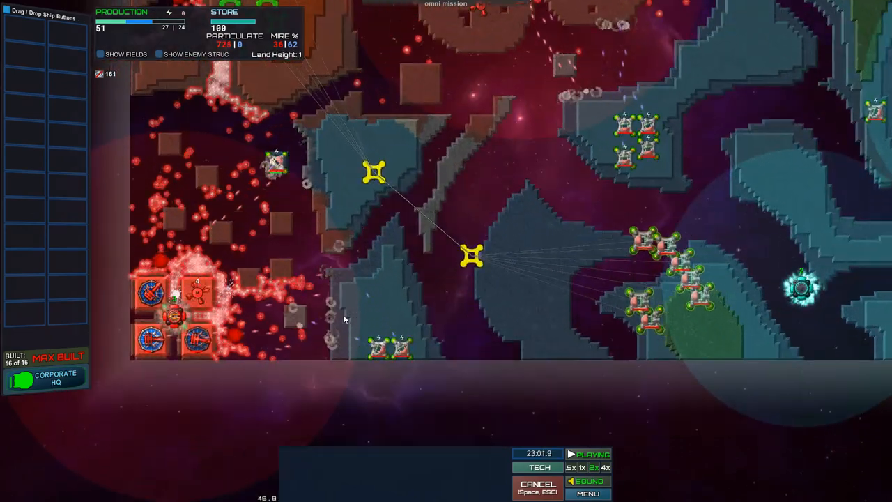
left_click(360, 306)
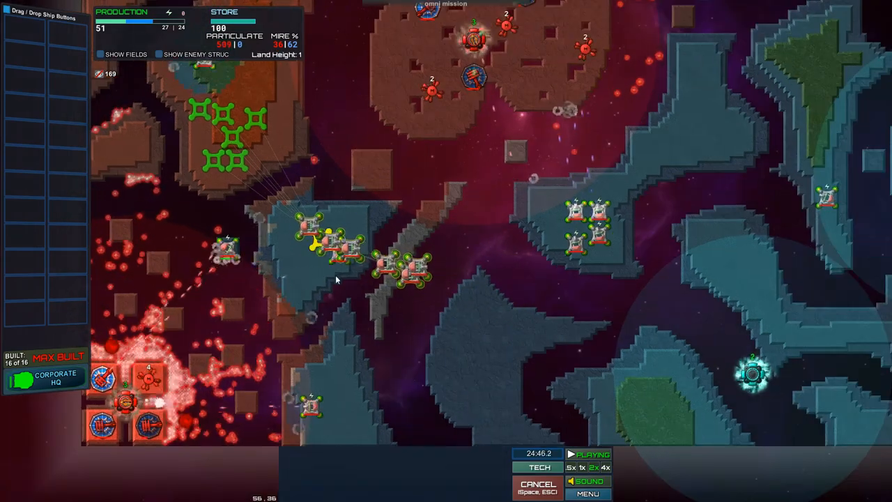
Step: Order the ships onto the island beside the central red enemy structures
left_click(558, 304)
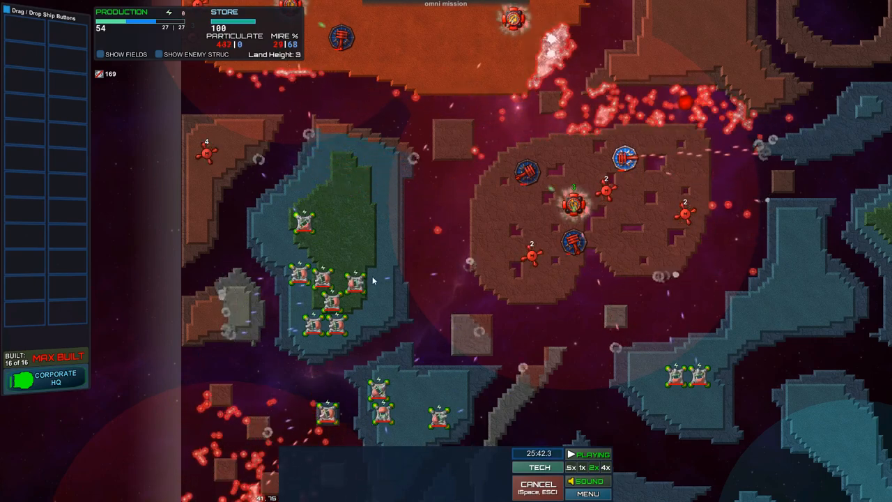
Step: Drag-order the fleet across the upper green landmass to attack the red emitters on its left edge
left_click(332, 282)
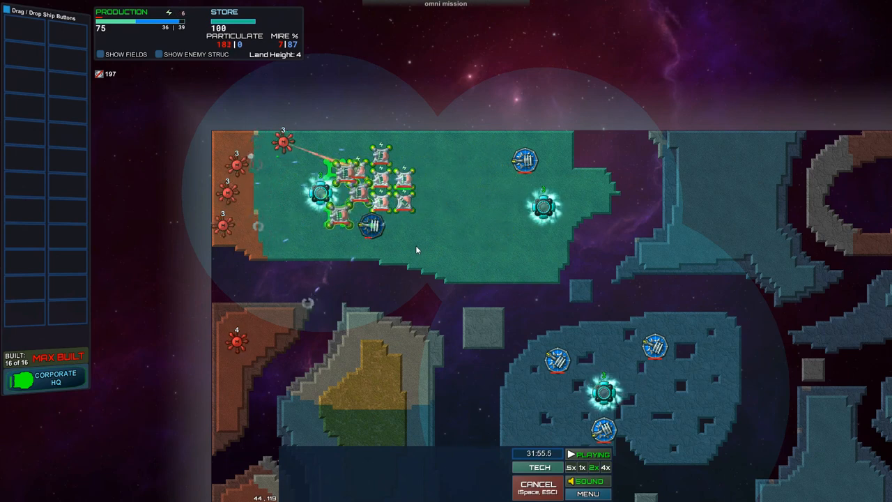
left_click_drag(301, 162, 425, 256)
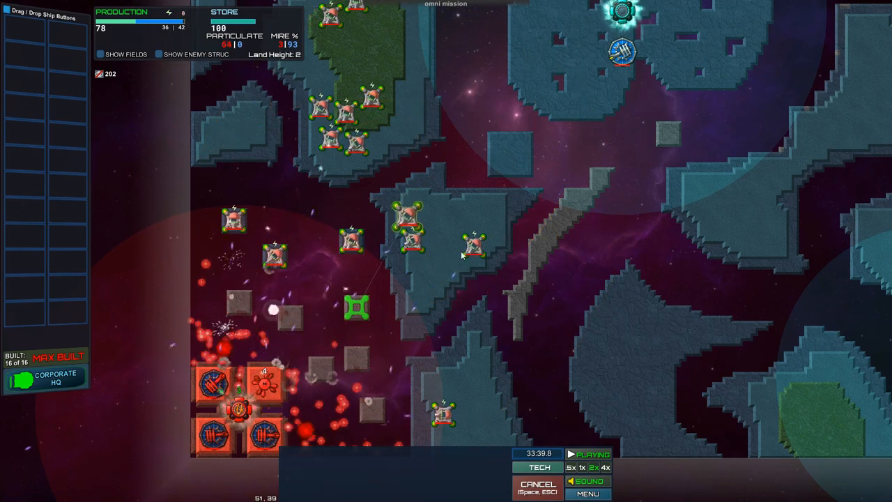
Step: Send the fleet to the lower-left enemy base to destroy its red structures
left_click(357, 307)
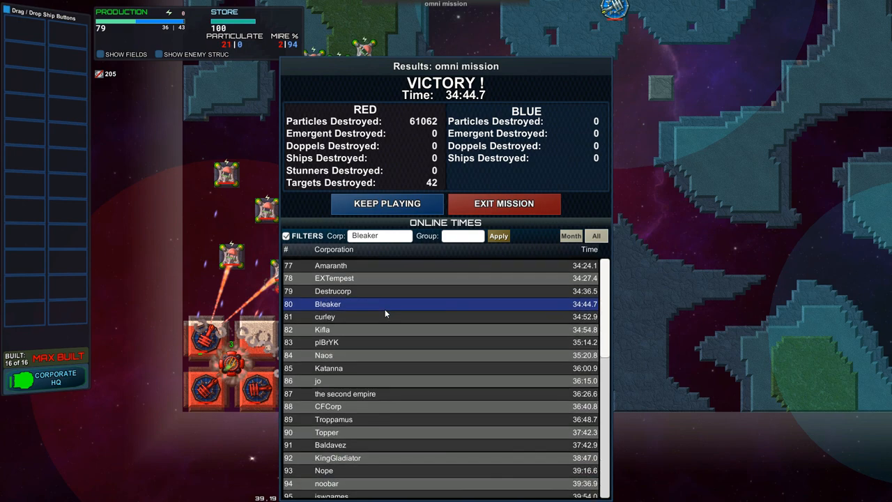
Step: Scroll the Online Times leaderboard down to ranks 97–115 on the VICTORY screen
scroll("down", 3)
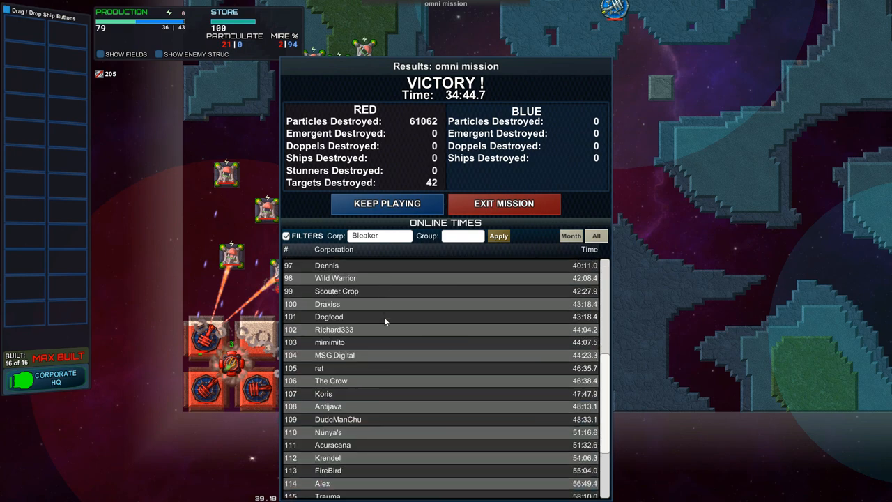